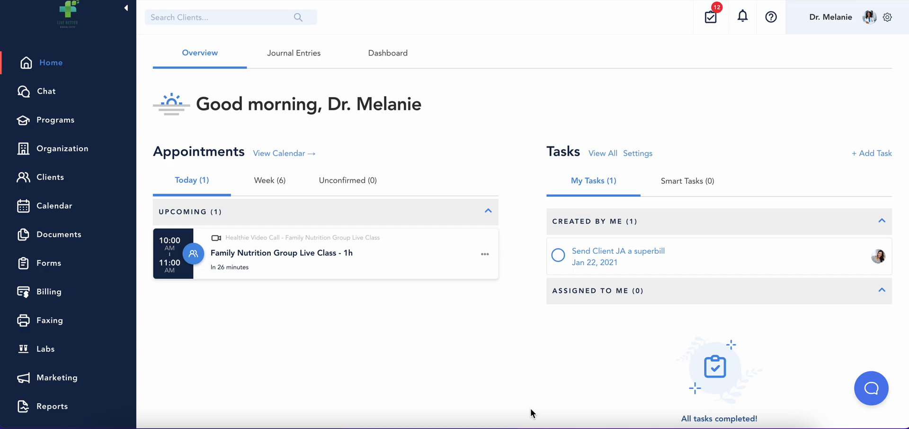
{"action": "mouse_move", "coordinate": [389, 331]}
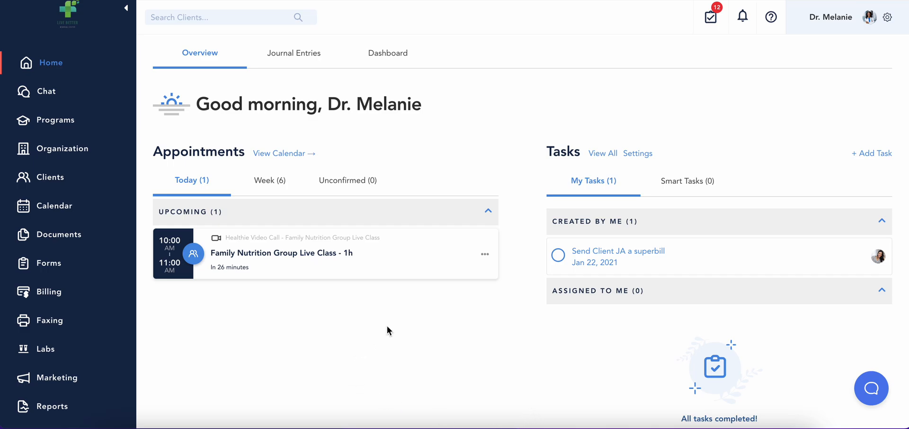
{"action": "mouse_move", "coordinate": [469, 341]}
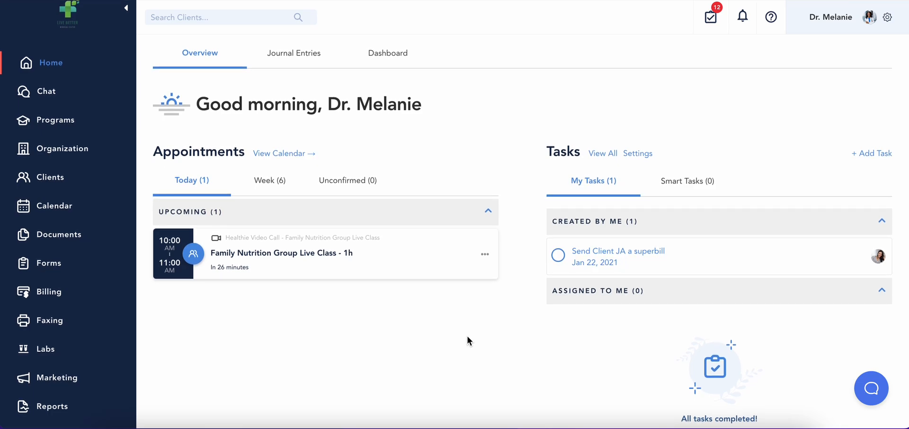
{"action": "mouse_move", "coordinate": [447, 302]}
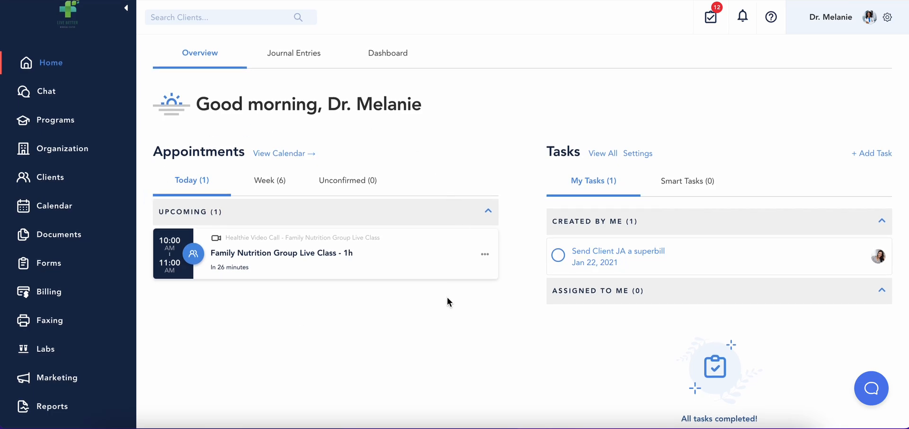
{"action": "mouse_move", "coordinate": [560, 133]}
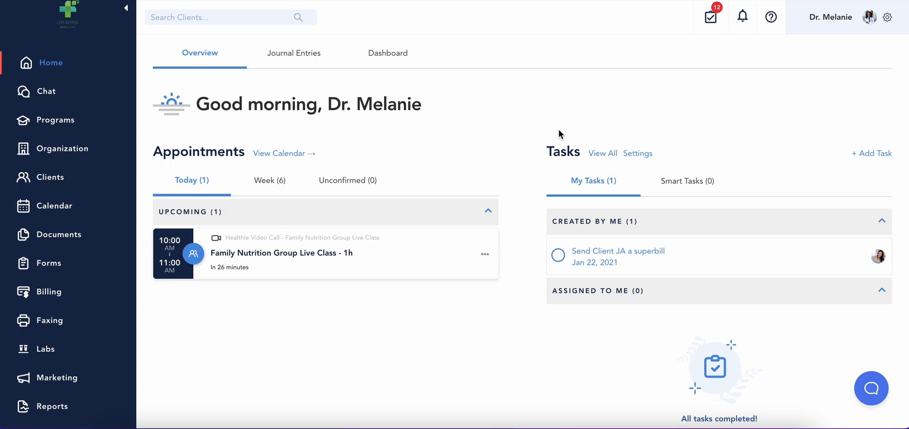
{"action": "mouse_move", "coordinate": [742, 16]}
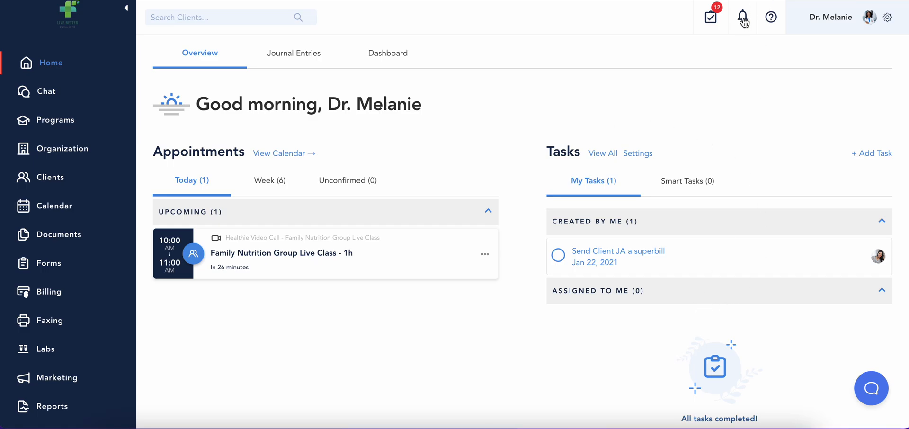
- Show the recent notifications list from the bell in the home overview top bar
{"action": "left_click", "coordinate": [742, 17]}
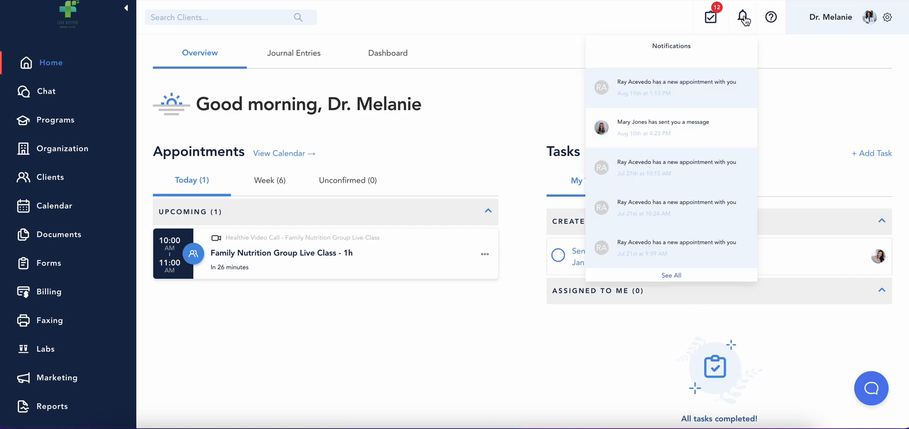
{"action": "mouse_move", "coordinate": [711, 249]}
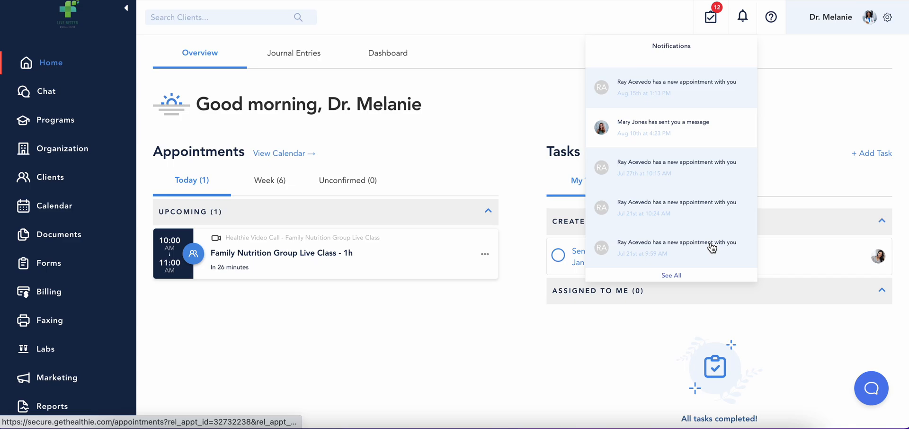
- Go to the weekly Calendar and review the extra calendar settings under More
{"action": "left_click", "coordinate": [58, 206]}
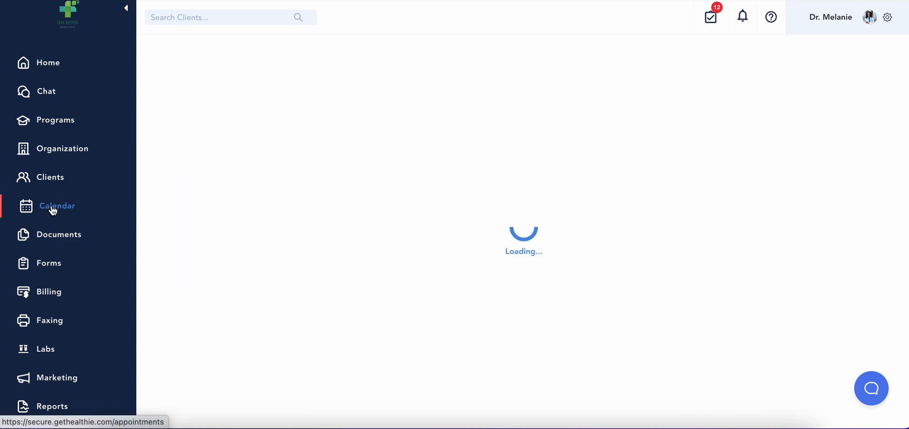
{"action": "left_click", "coordinate": [58, 205]}
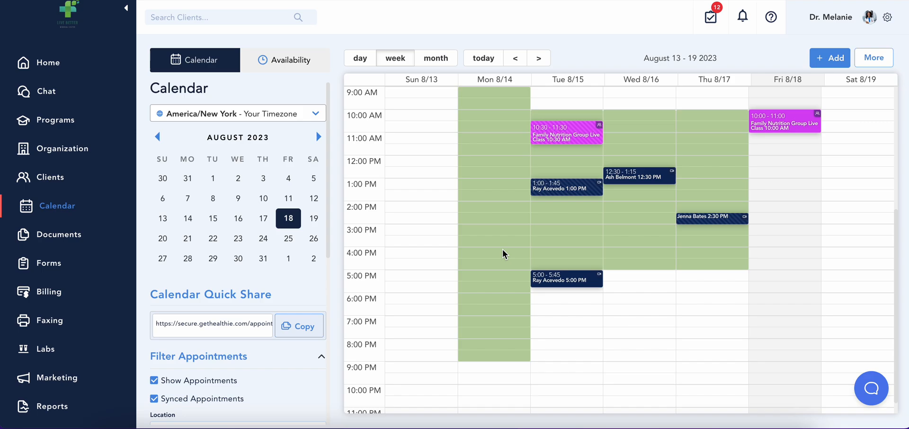
{"action": "mouse_move", "coordinate": [808, 211]}
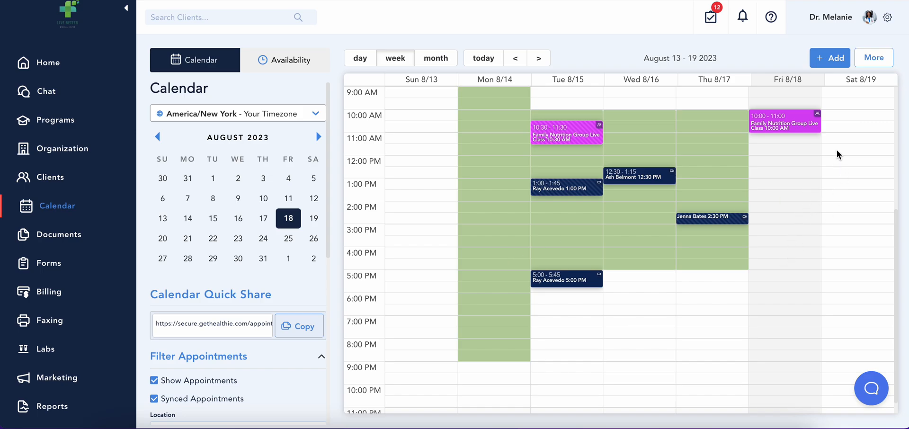
{"action": "left_click", "coordinate": [873, 58]}
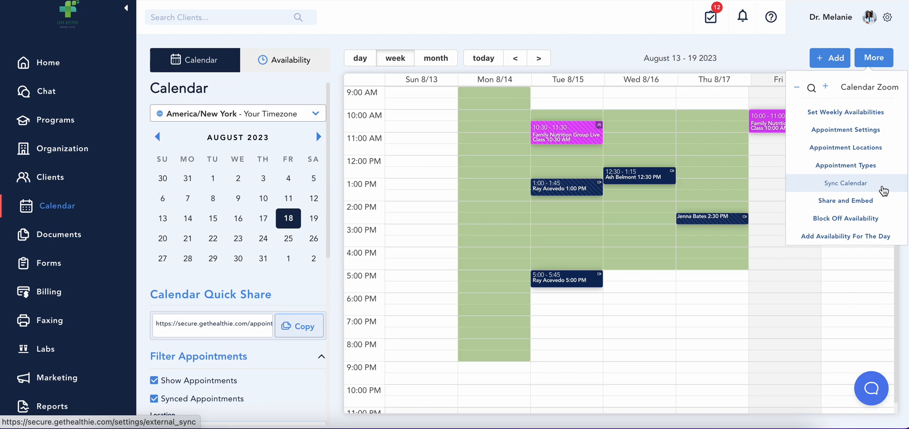
{"action": "mouse_move", "coordinate": [846, 165]}
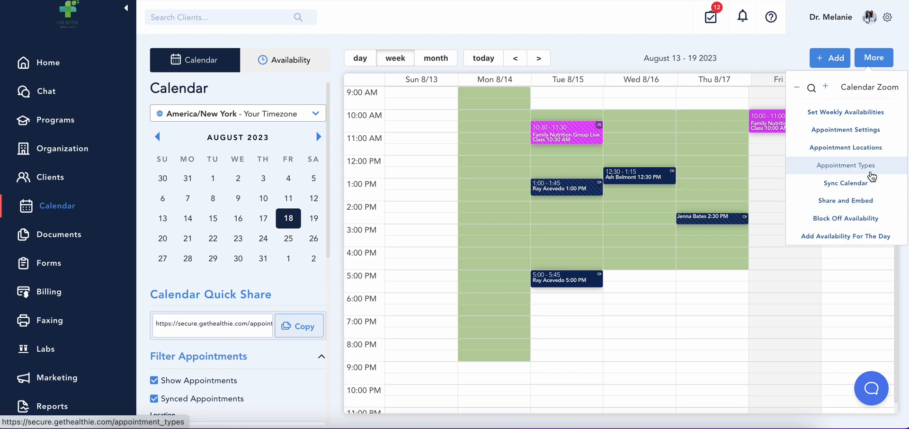
{"action": "mouse_move", "coordinate": [846, 147]}
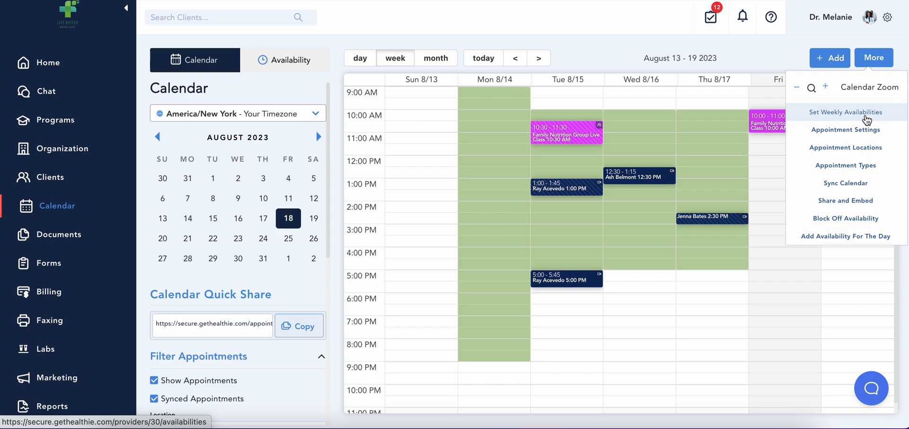
{"action": "left_click", "coordinate": [298, 325]}
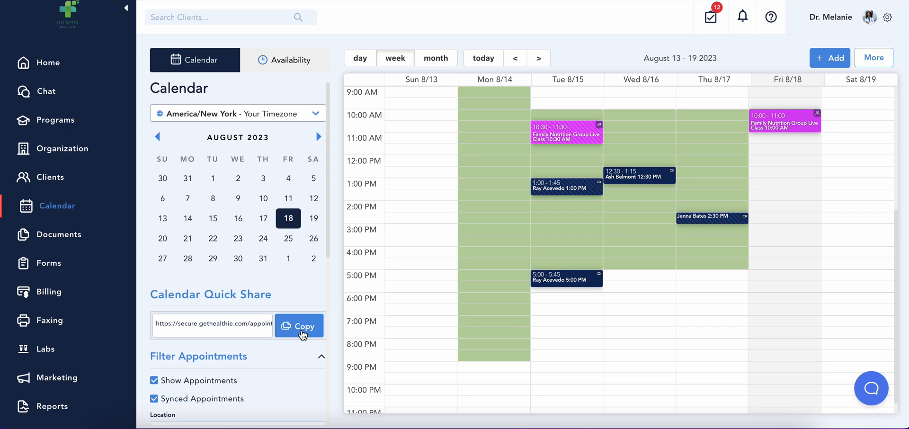
- Start adding a new one-on-one session and review its Contact Type choices
{"action": "left_click", "coordinate": [829, 58]}
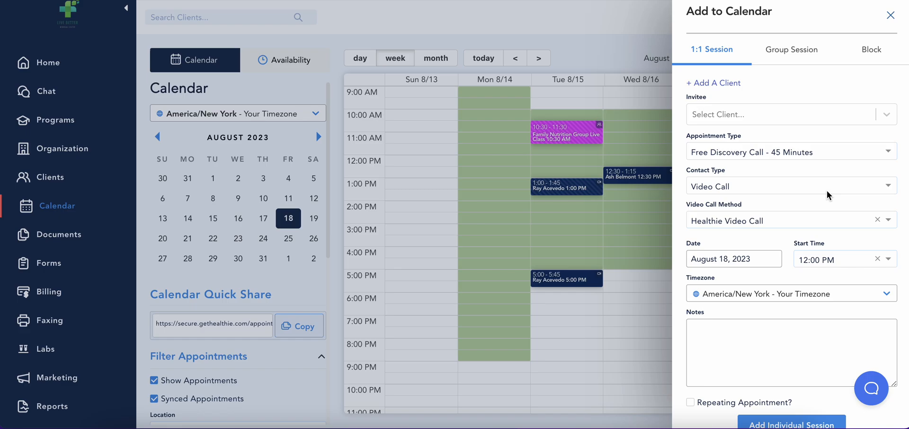
{"action": "left_click", "coordinate": [789, 186]}
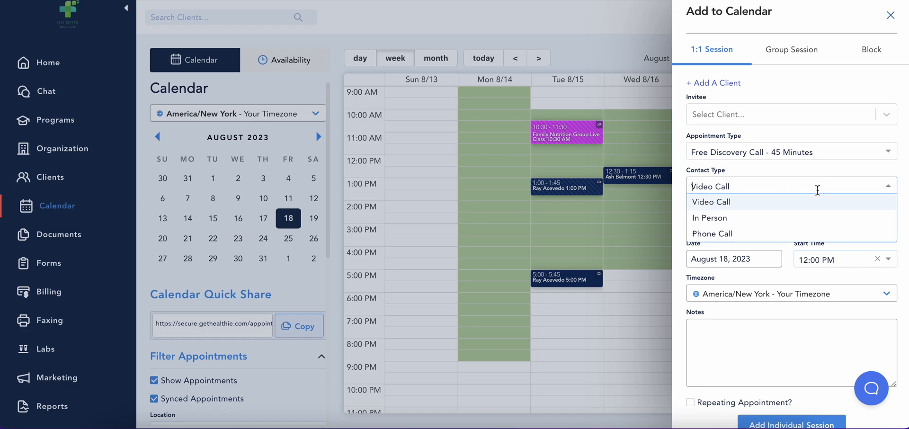
{"action": "mouse_move", "coordinate": [811, 234]}
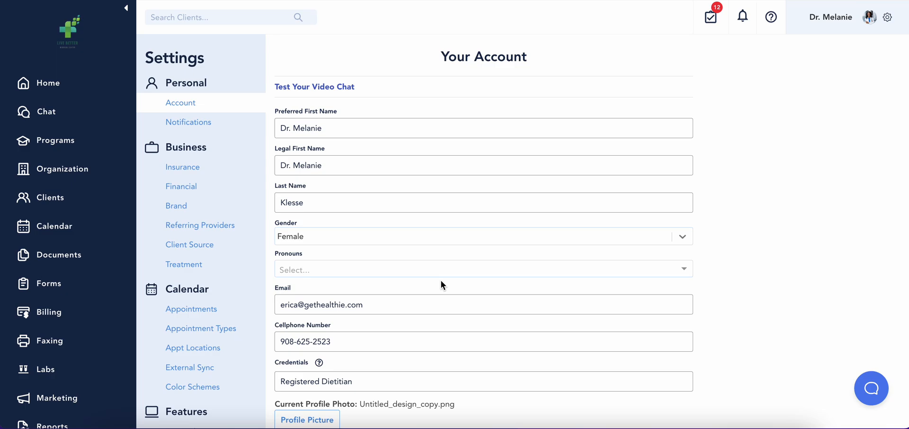
- Review the Appointments settings: availability, contact types, timing, alerts and cancellation rules
{"action": "left_click", "coordinate": [191, 309]}
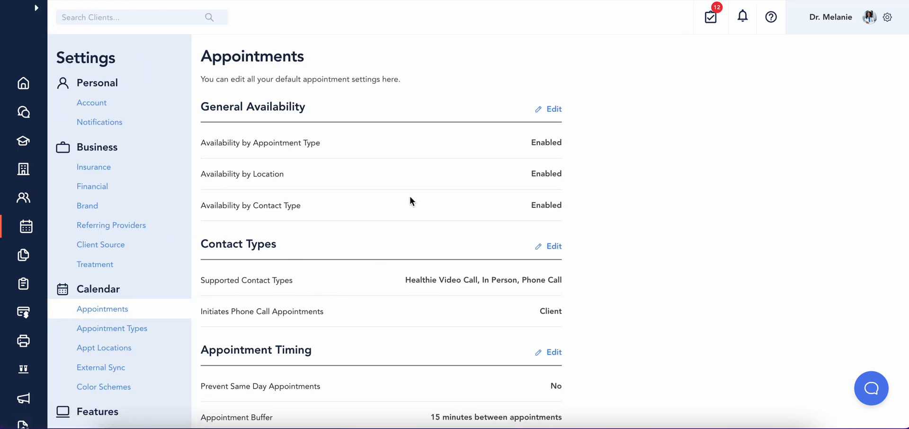
{"action": "scroll", "scroll_direction": "down", "scroll_amount": 3}
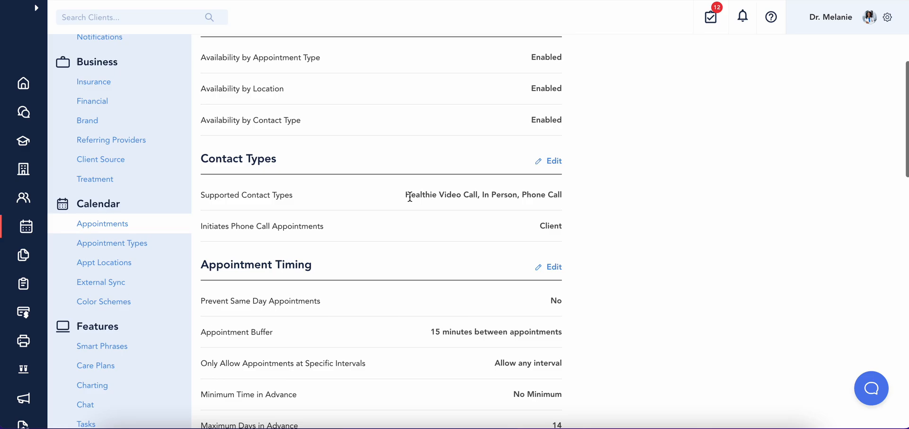
{"action": "scroll", "scroll_direction": "down", "scroll_amount": 3}
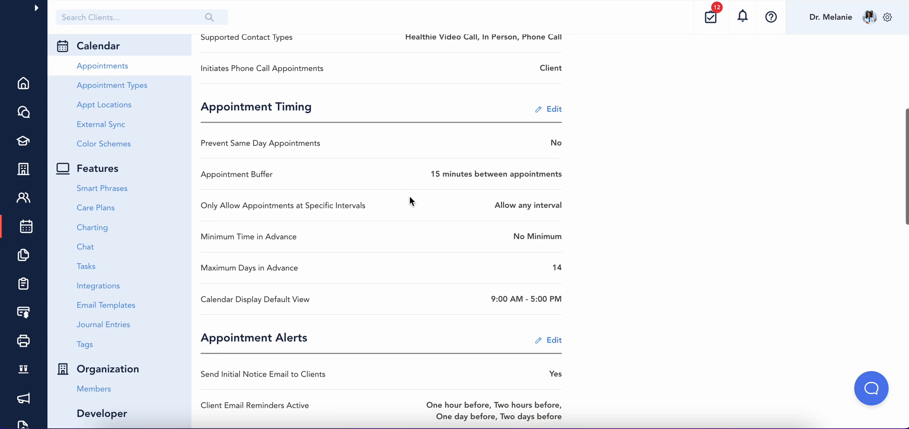
{"action": "scroll", "scroll_direction": "down", "scroll_amount": 3}
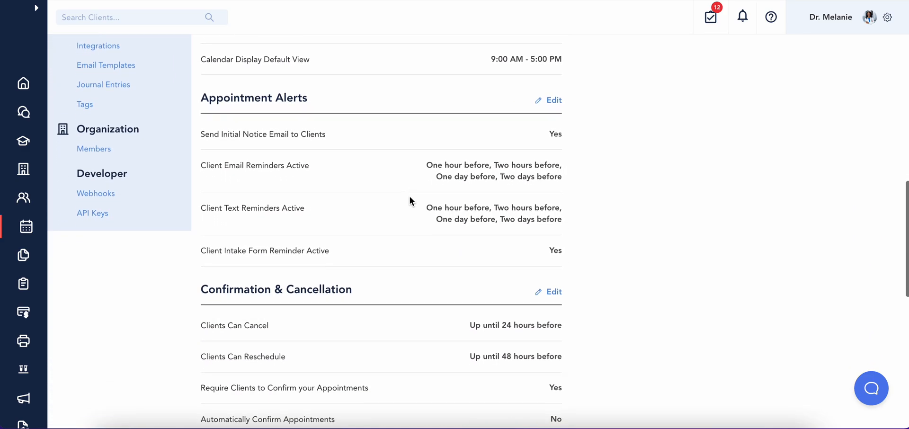
{"action": "scroll", "scroll_direction": "down", "scroll_amount": 3}
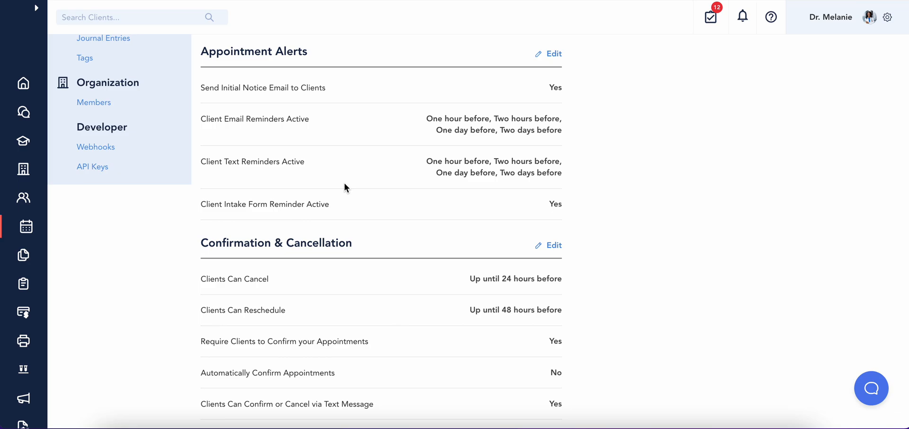
{"action": "mouse_move", "coordinate": [382, 175]}
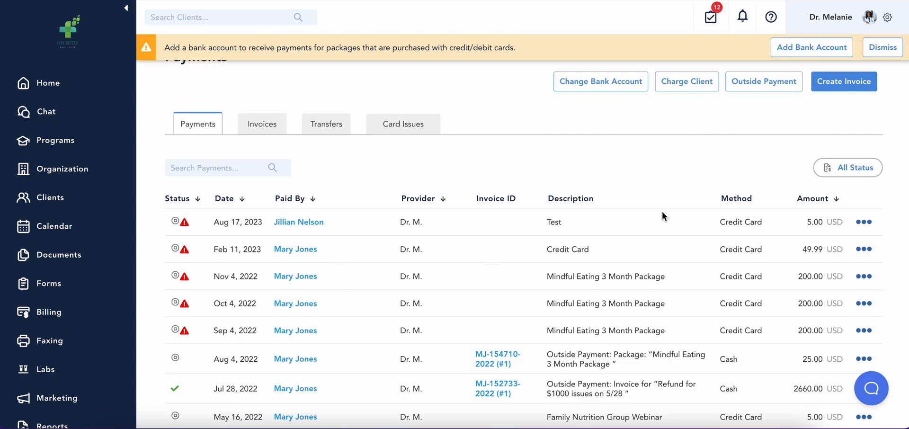
{"action": "mouse_move", "coordinate": [625, 249]}
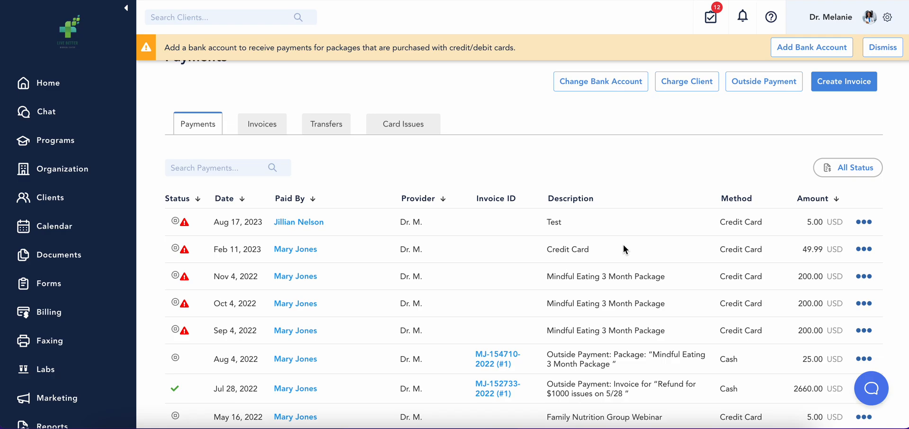
{"action": "mouse_move", "coordinate": [620, 271]}
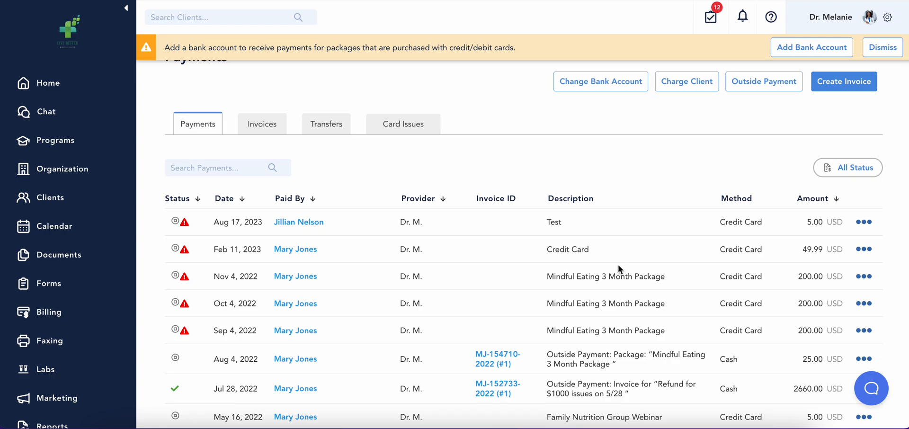
- From the Payments tab, reach the Add Bank Account verification form, then the client packages
{"action": "left_click", "coordinate": [812, 48]}
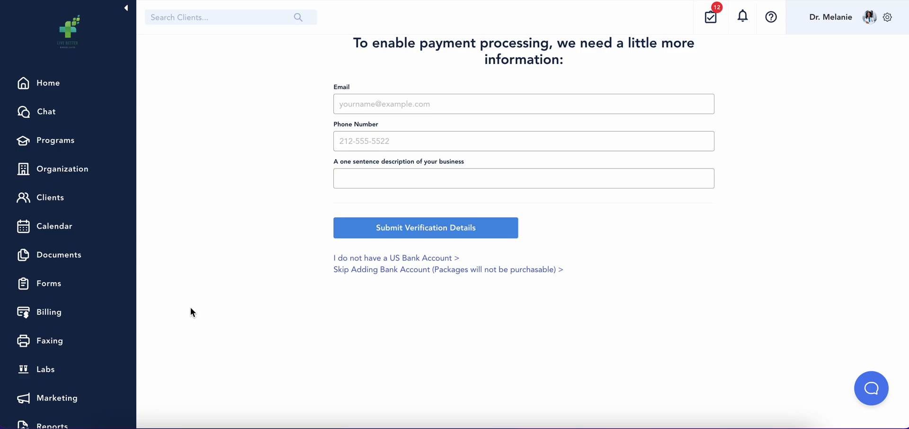
{"action": "left_click", "coordinate": [63, 399]}
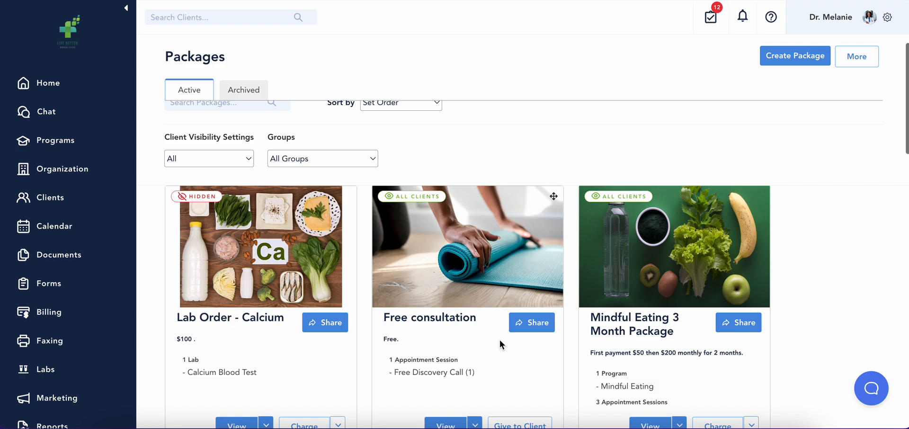
- Copy the Sharing Link for the Diabetes Education Course package and close the share dialog
{"action": "scroll", "scroll_direction": "down", "scroll_amount": 3}
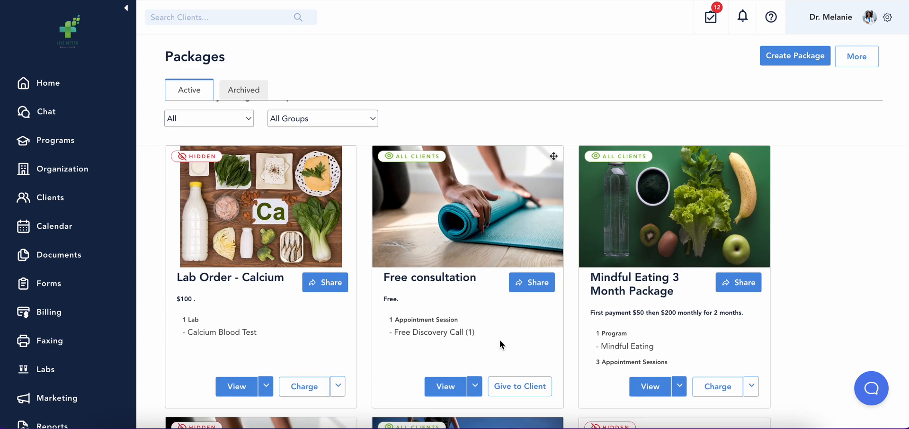
{"action": "scroll", "scroll_direction": "down", "scroll_amount": 3}
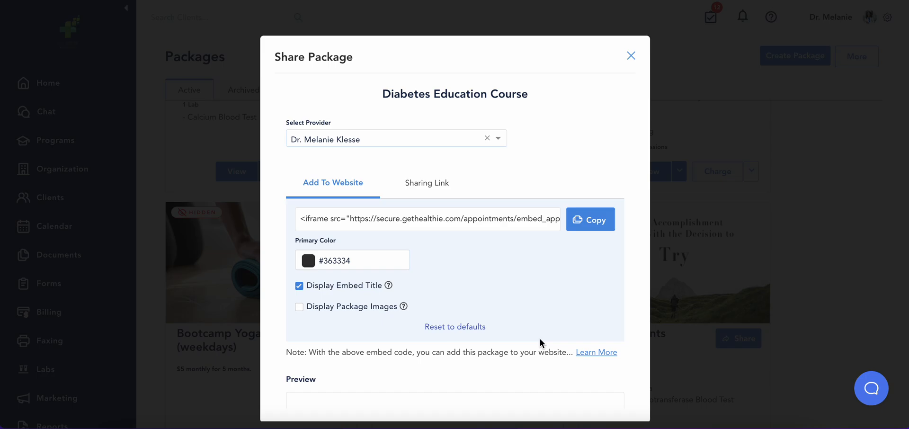
{"action": "mouse_move", "coordinate": [456, 174]}
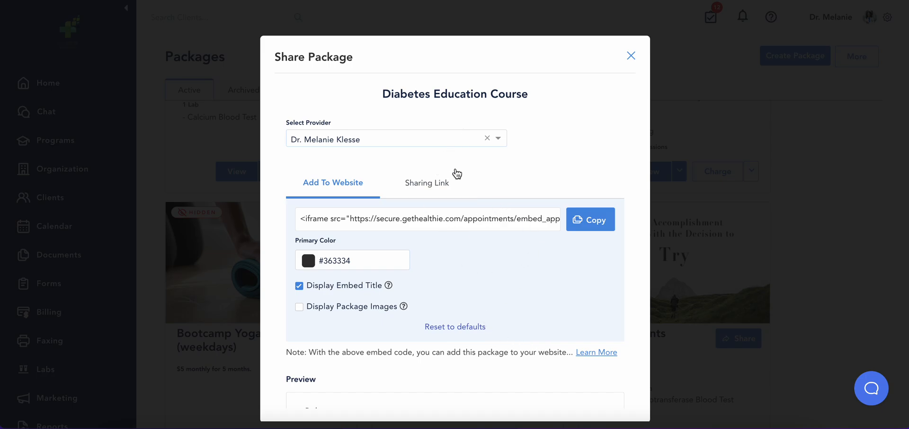
{"action": "left_click", "coordinate": [426, 181]}
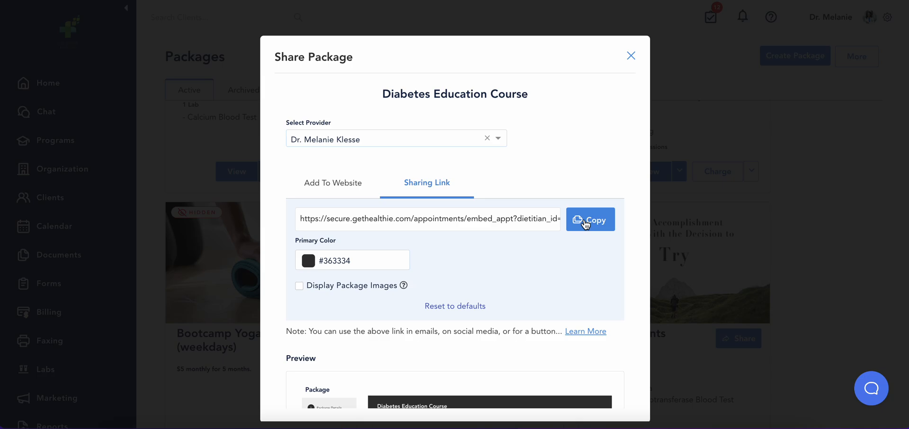
{"action": "left_click", "coordinate": [590, 219]}
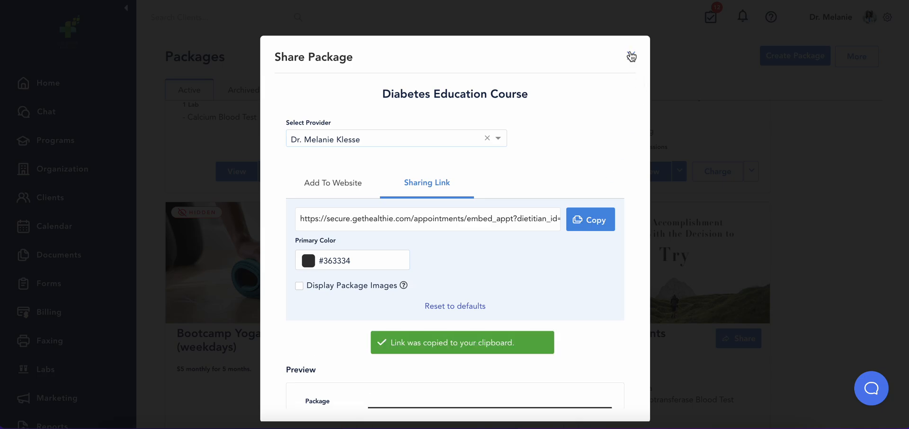
{"action": "left_click", "coordinate": [632, 56]}
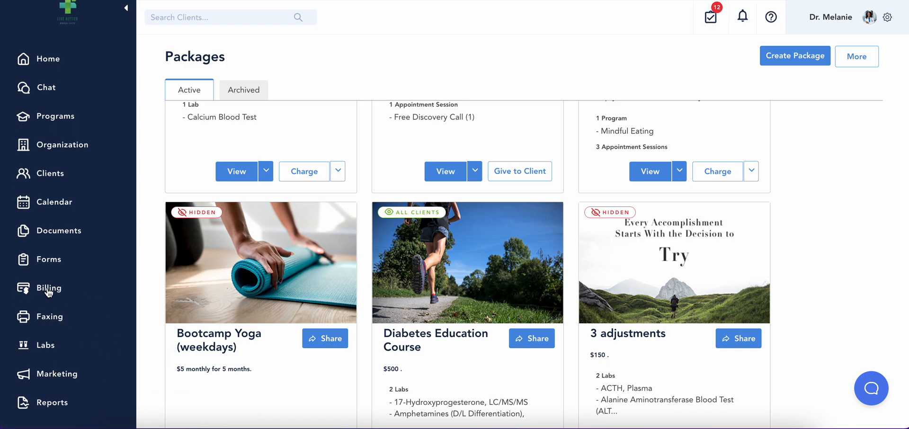
- Start a blank New CMS1500 claim, then move to the Superbills list
{"action": "left_click", "coordinate": [48, 288]}
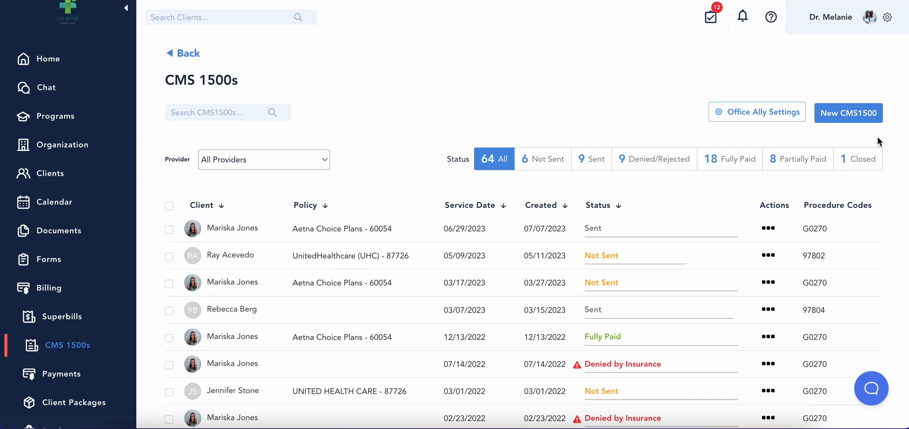
{"action": "left_click", "coordinate": [847, 113]}
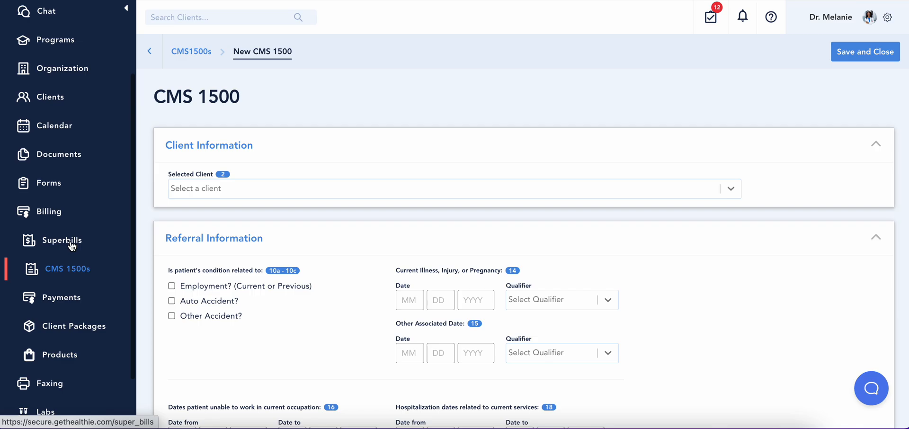
{"action": "left_click", "coordinate": [63, 240]}
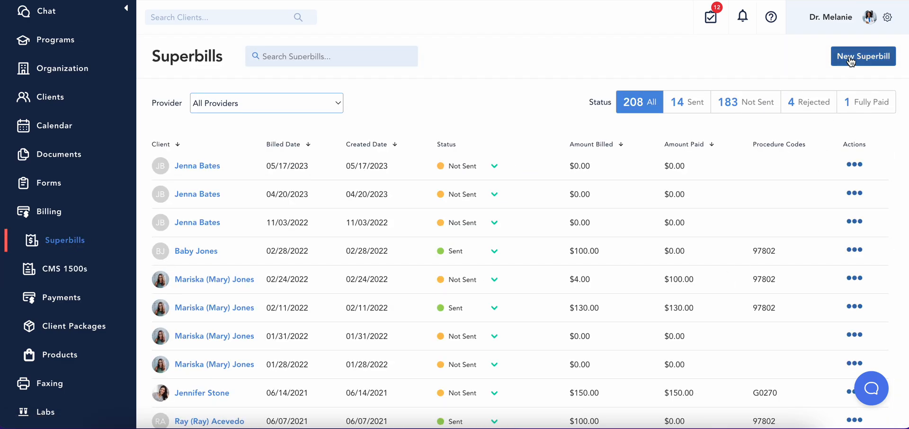
- Create a new superbill for a chosen client, review its prefilled details, then go to Forms
{"action": "left_click", "coordinate": [862, 56]}
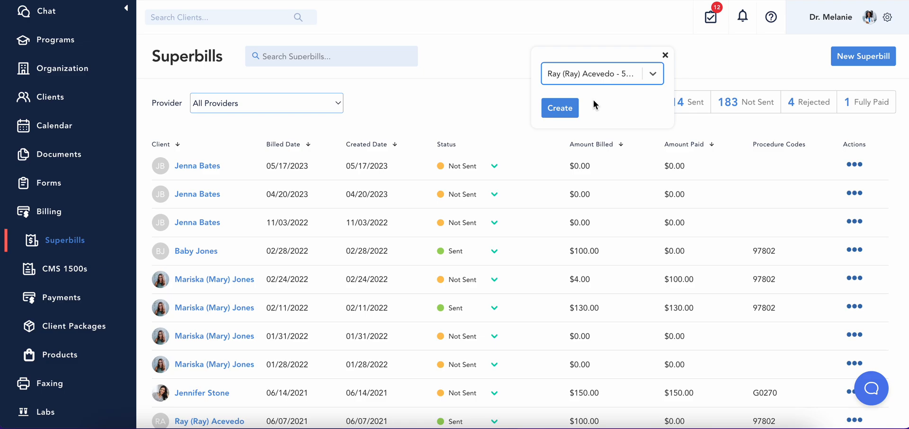
{"action": "left_click", "coordinate": [559, 108]}
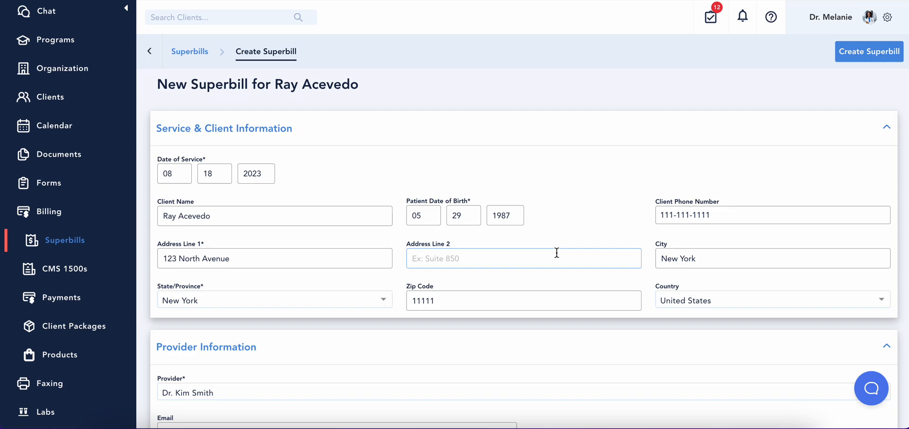
{"action": "mouse_move", "coordinate": [540, 289]}
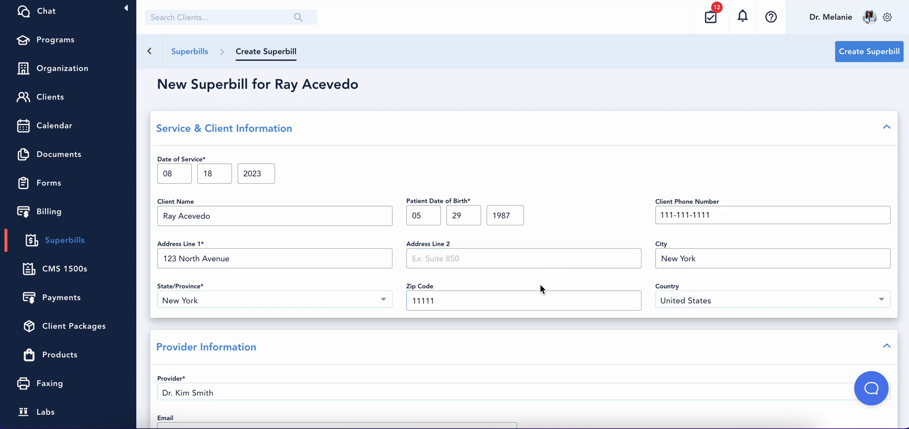
{"action": "scroll", "scroll_direction": "down", "scroll_amount": 3}
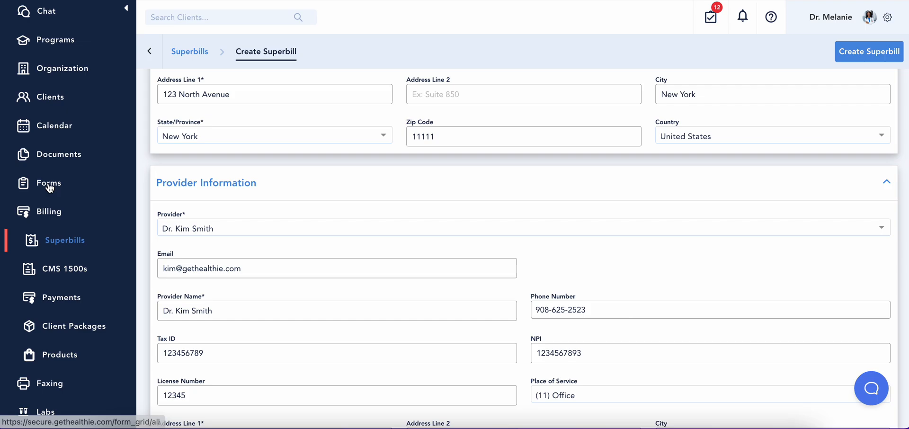
{"action": "left_click", "coordinate": [49, 183]}
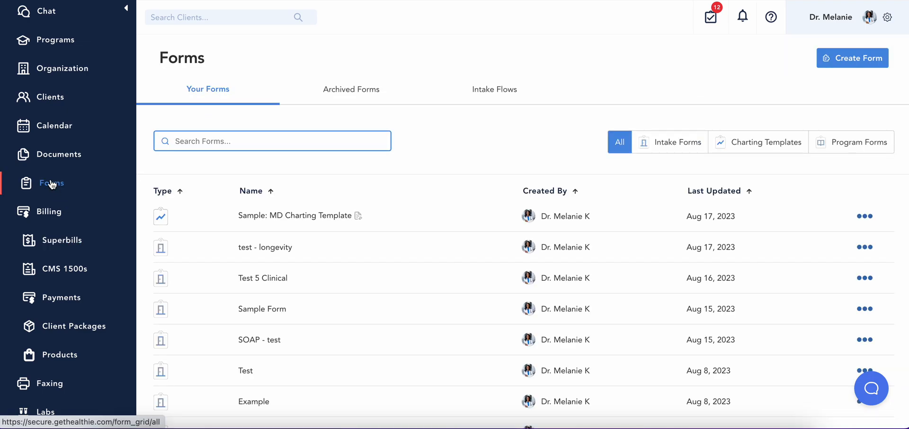
{"action": "mouse_move", "coordinate": [53, 187]}
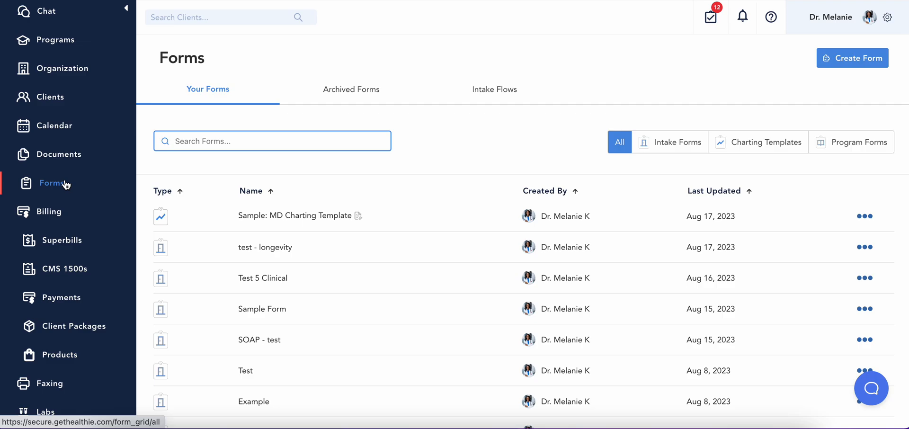
{"action": "mouse_move", "coordinate": [527, 197]}
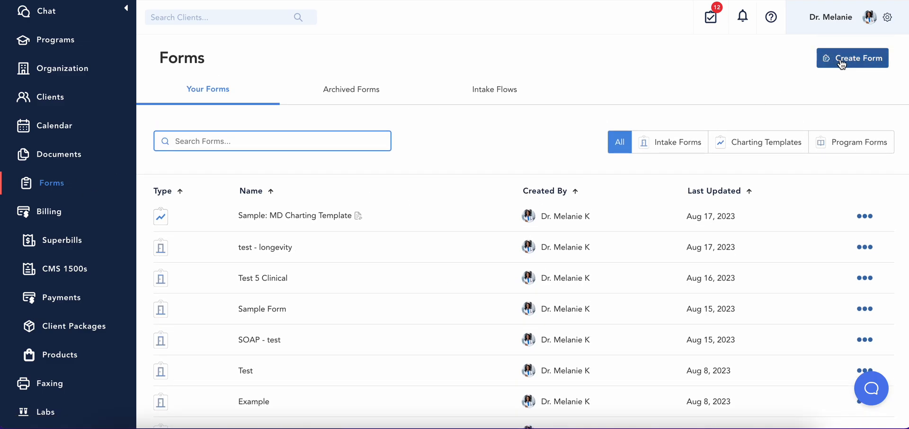
{"action": "left_click", "coordinate": [852, 57]}
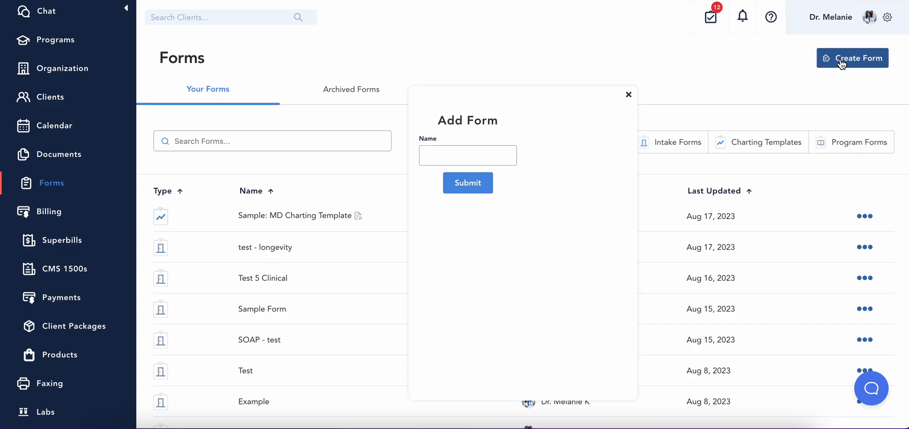
{"action": "left_click", "coordinate": [628, 93]}
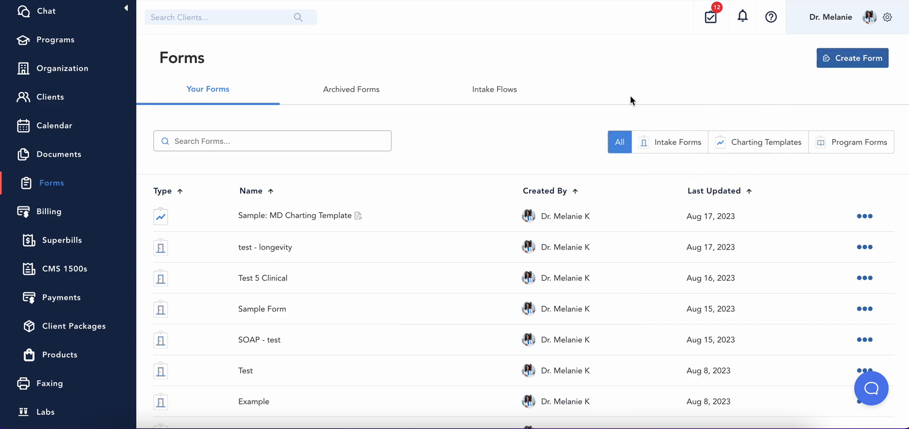
{"action": "scroll", "scroll_direction": "down", "scroll_amount": 3}
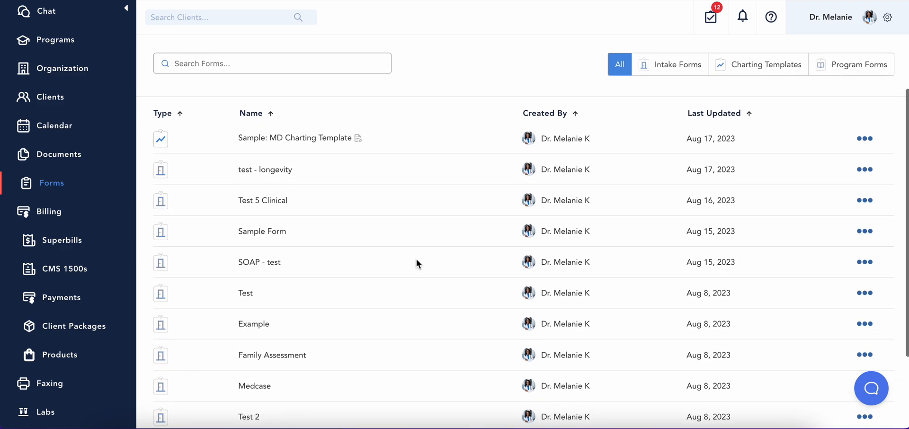
{"action": "scroll", "scroll_direction": "down", "scroll_amount": 3}
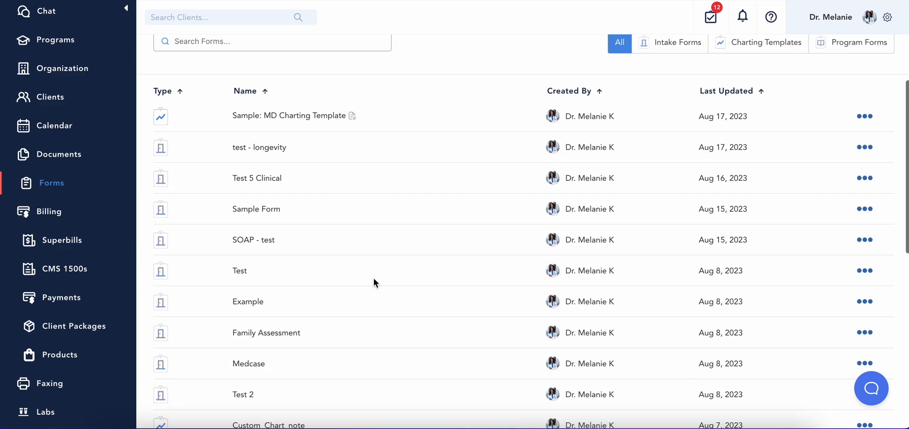
{"action": "scroll", "scroll_direction": "down", "scroll_amount": 3}
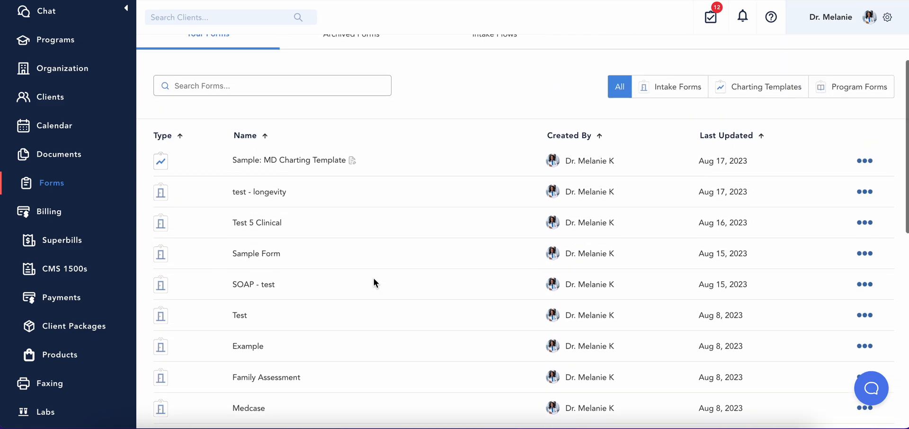
{"action": "left_click", "coordinate": [495, 34]}
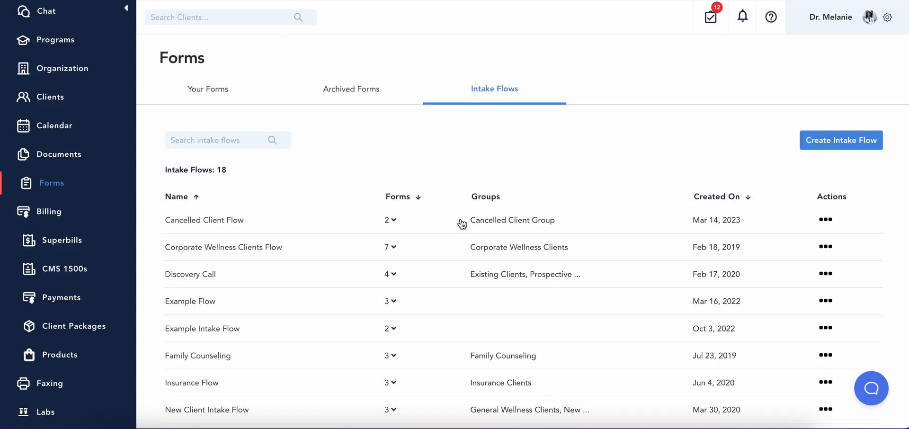
{"action": "mouse_move", "coordinate": [748, 162]}
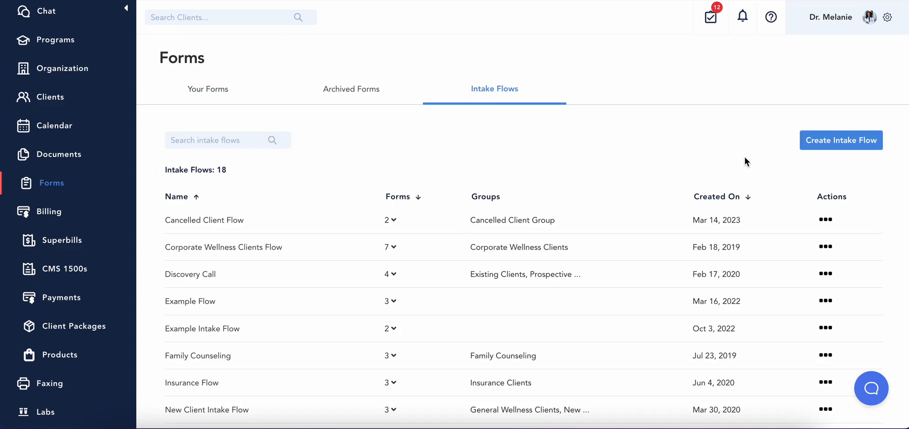
{"action": "scroll", "scroll_direction": "down", "scroll_amount": 3}
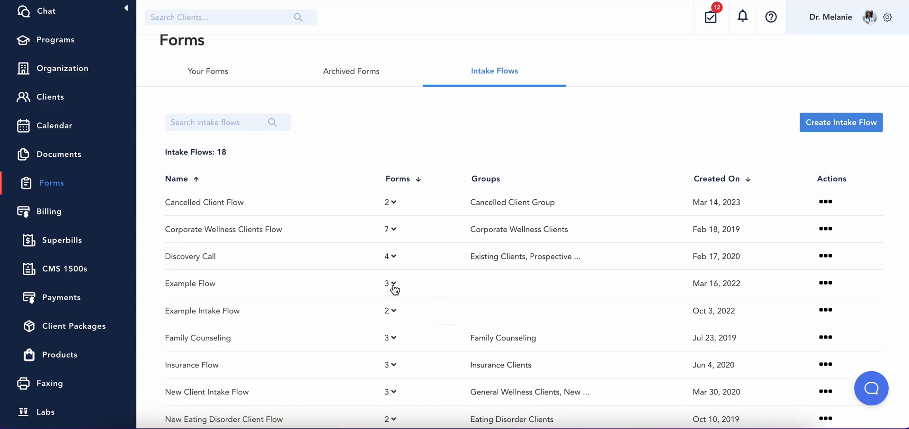
{"action": "scroll", "scroll_direction": "down", "scroll_amount": 3}
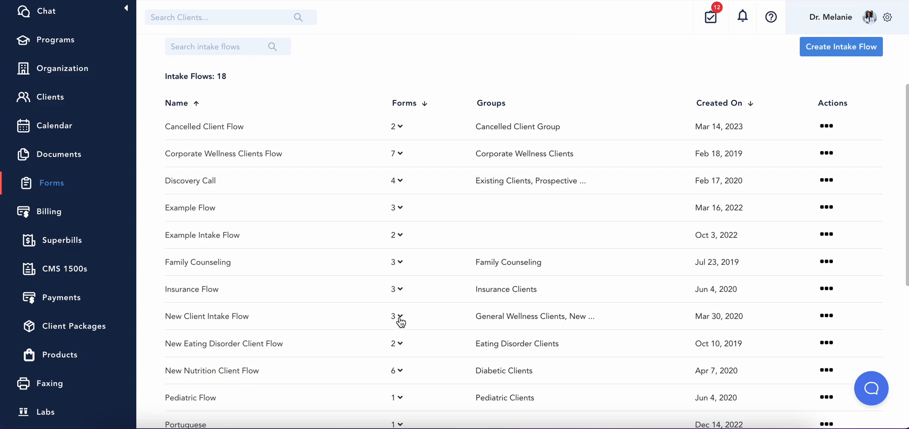
{"action": "left_click", "coordinate": [399, 316]}
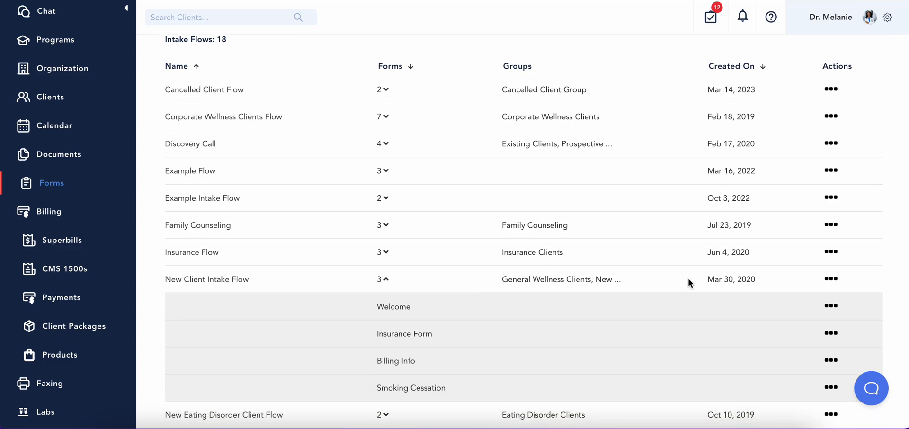
{"action": "left_click", "coordinate": [207, 278]}
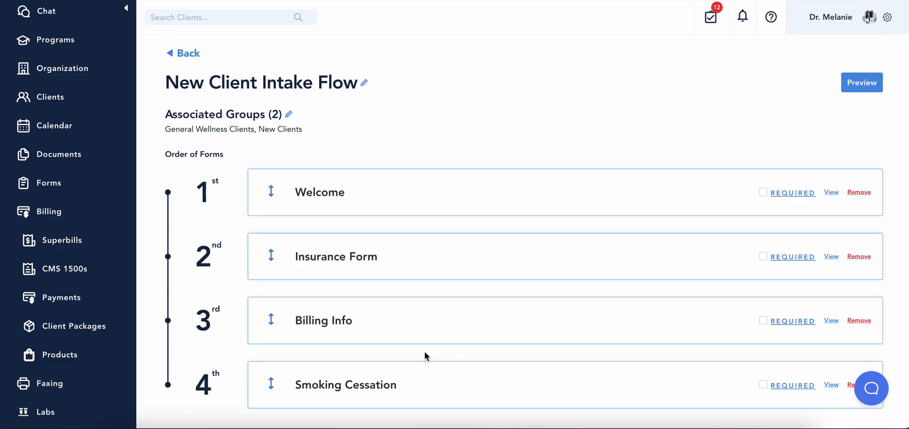
{"action": "scroll", "scroll_direction": "down", "scroll_amount": 3}
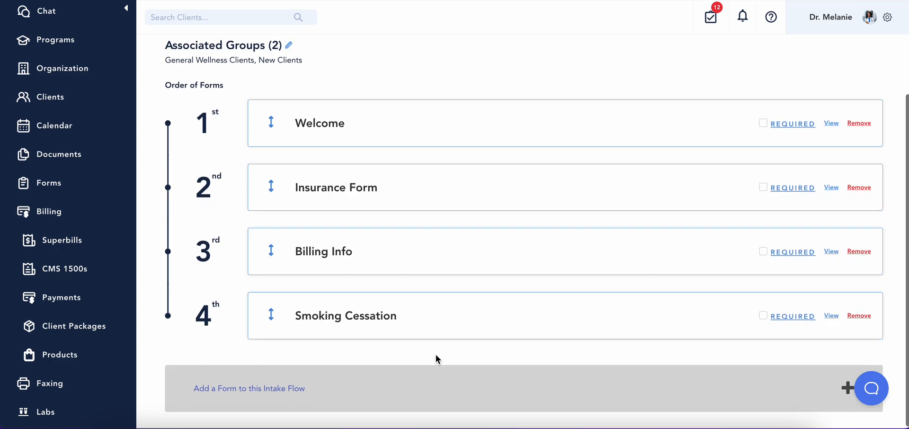
{"action": "mouse_move", "coordinate": [251, 383]}
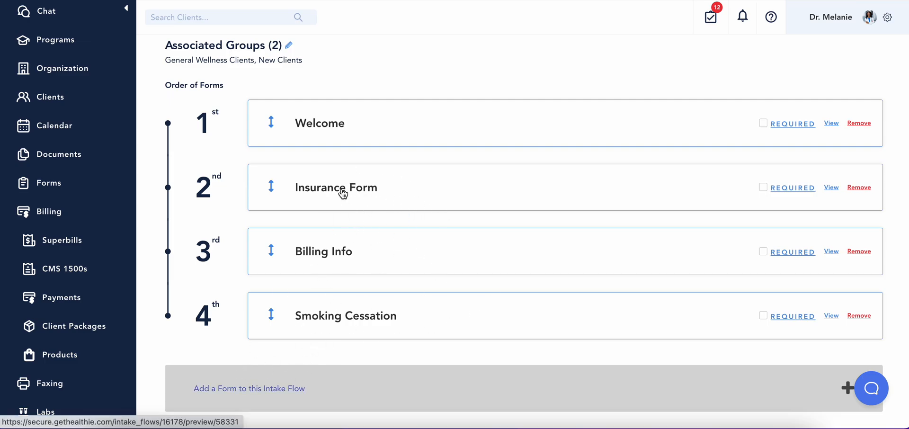
{"action": "mouse_move", "coordinate": [364, 266]}
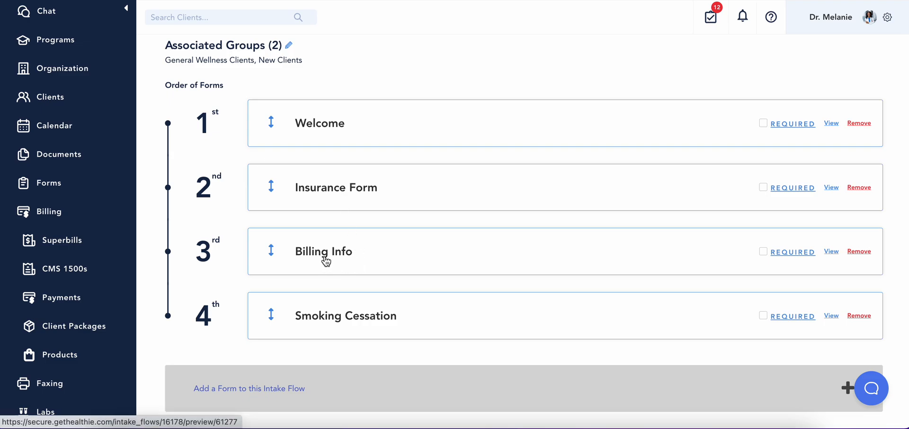
{"action": "mouse_move", "coordinate": [362, 201]}
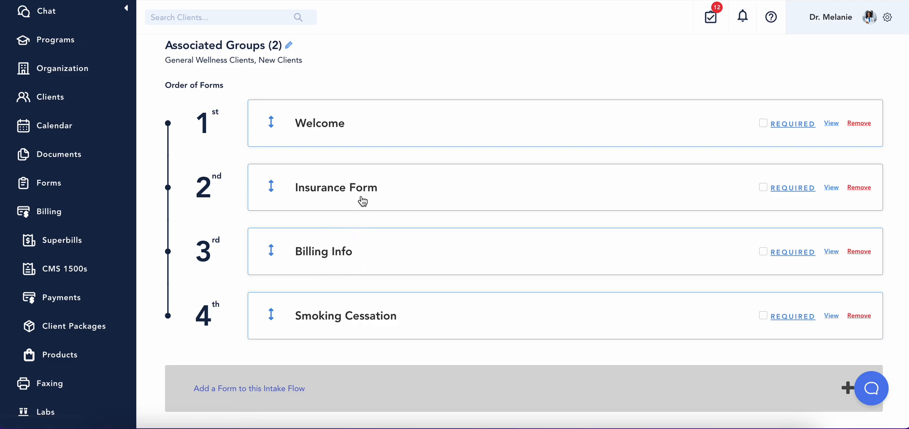
{"action": "mouse_move", "coordinate": [348, 203]}
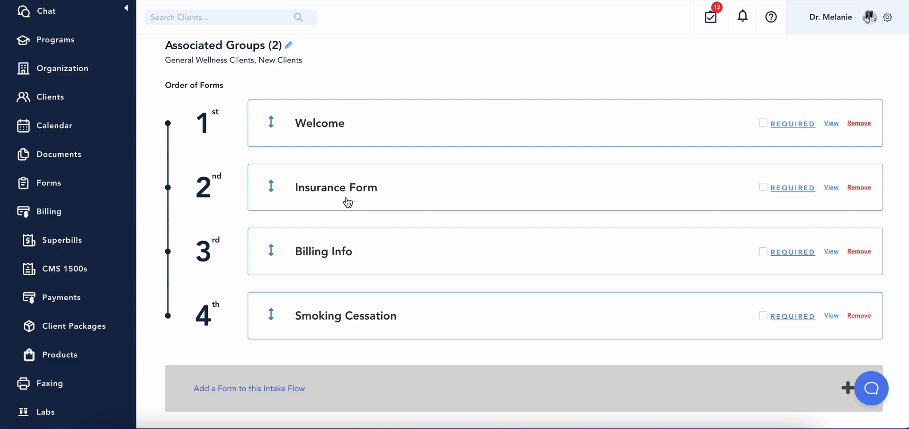
{"action": "mouse_move", "coordinate": [321, 265]}
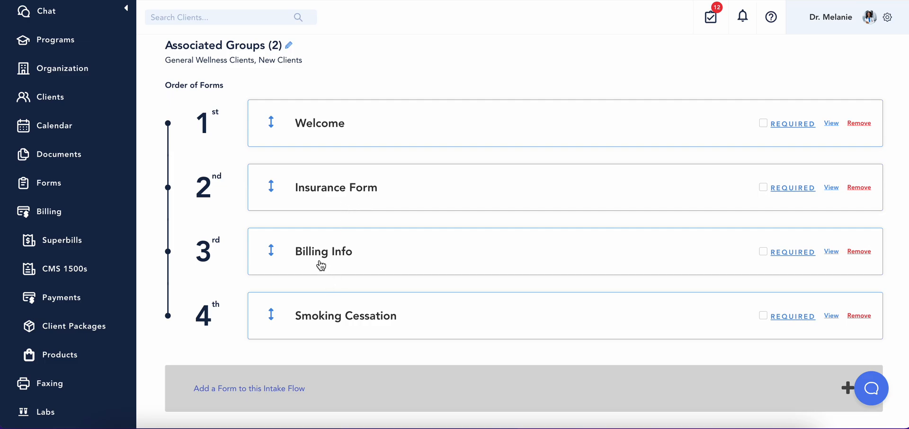
{"action": "mouse_move", "coordinate": [326, 263]}
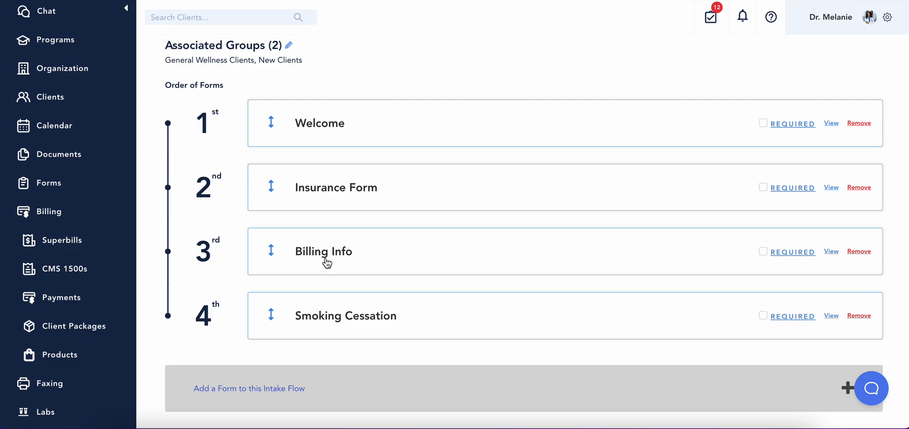
{"action": "mouse_move", "coordinate": [409, 335]}
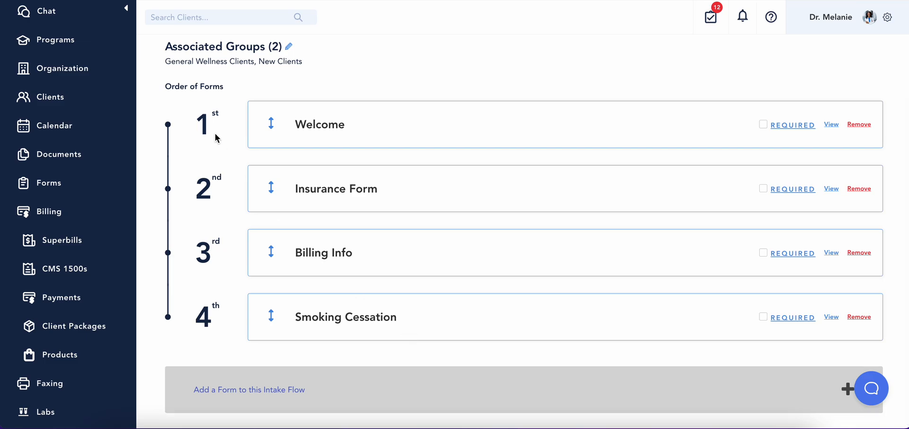
{"action": "mouse_move", "coordinate": [58, 171]}
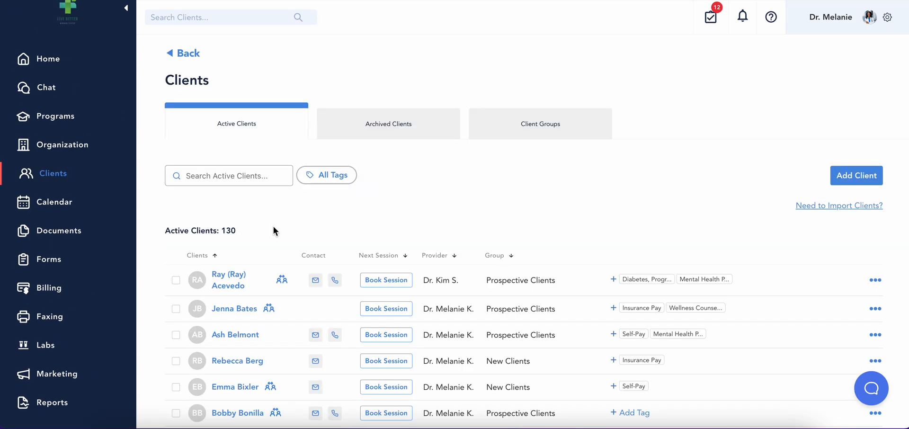
{"action": "mouse_move", "coordinate": [485, 293]}
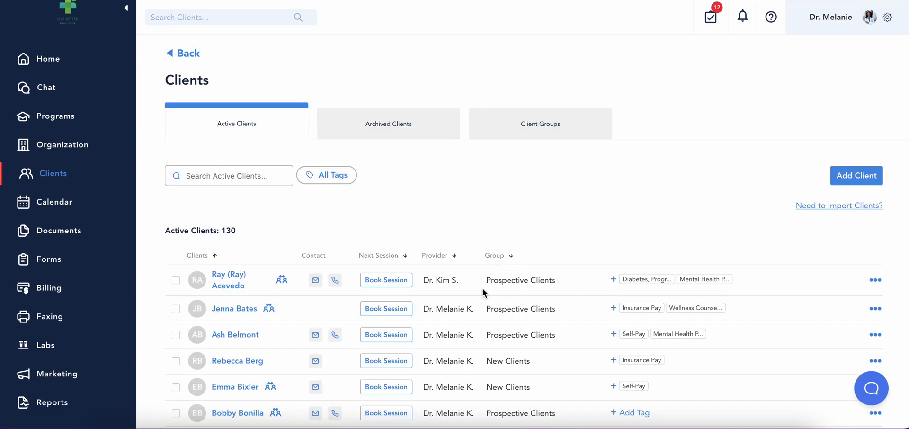
- Bring up the blank Add Client form from the active clients list
{"action": "left_click", "coordinate": [856, 175]}
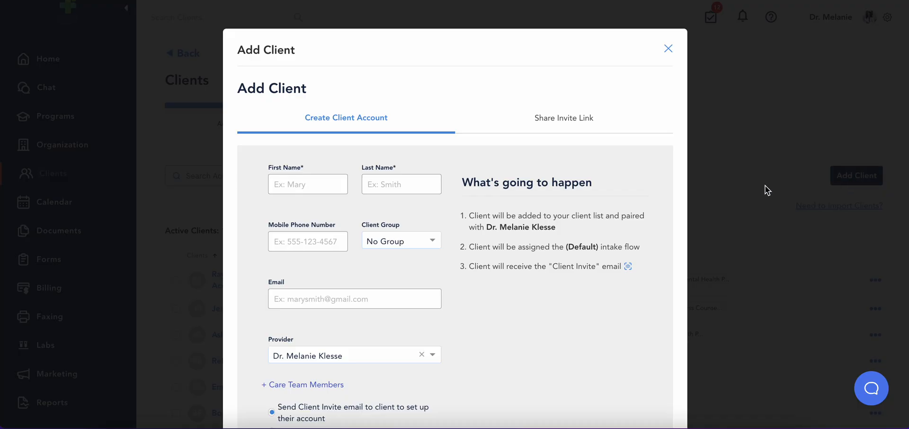
{"action": "mouse_move", "coordinate": [239, 298]}
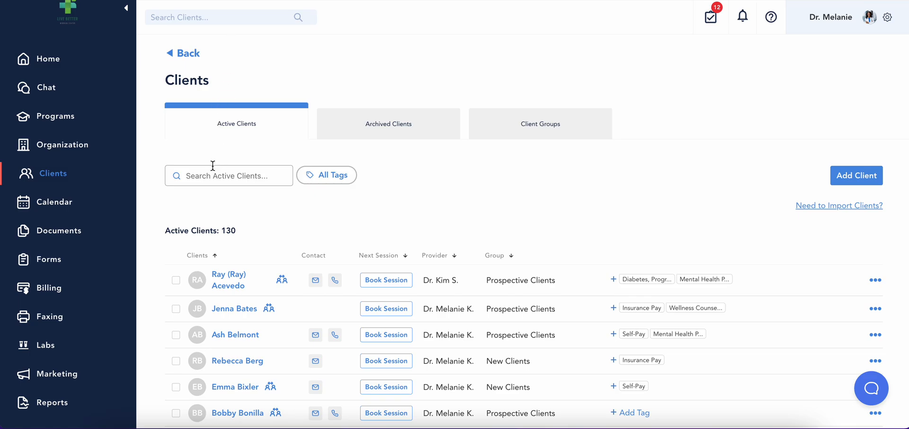
- Search for client 'mary' and view her profile's Charting section
{"action": "type", "text": "mary"}
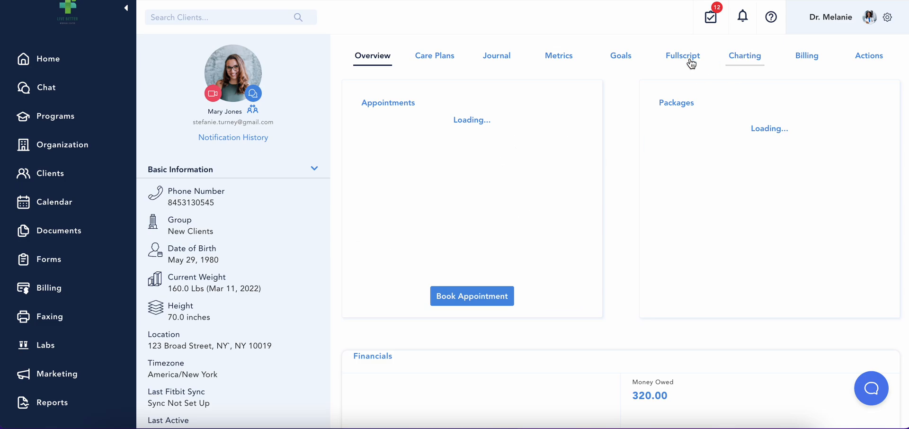
{"action": "mouse_move", "coordinate": [525, 69]}
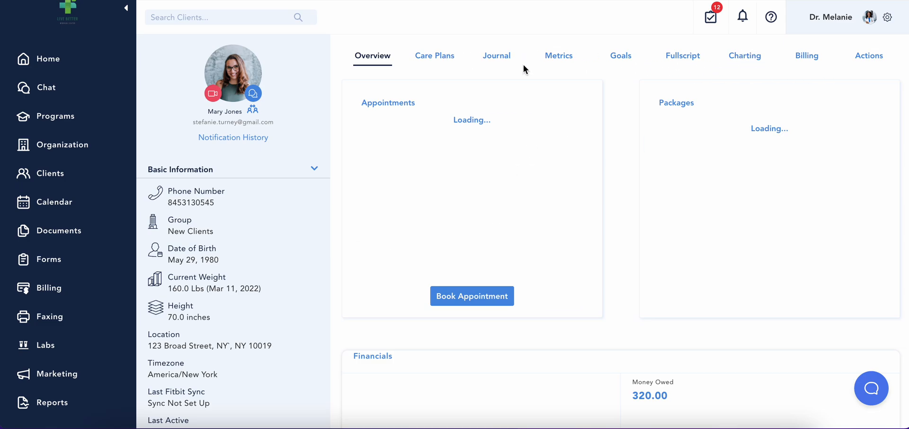
{"action": "mouse_move", "coordinate": [635, 67]}
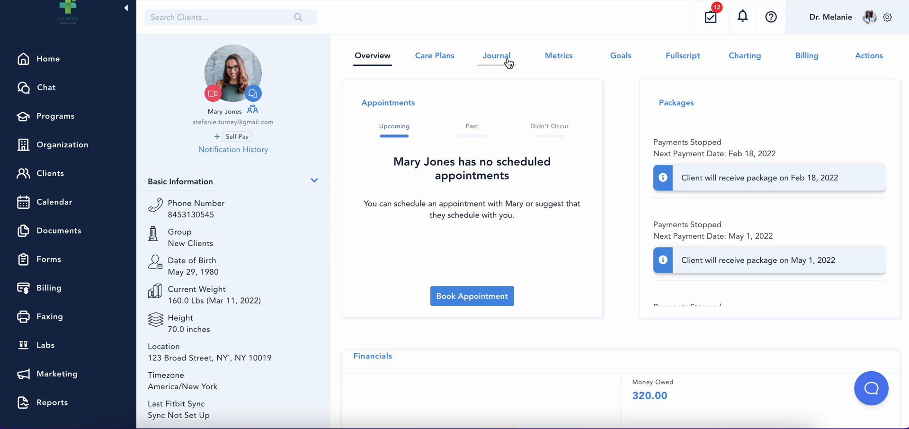
{"action": "mouse_move", "coordinate": [446, 61]}
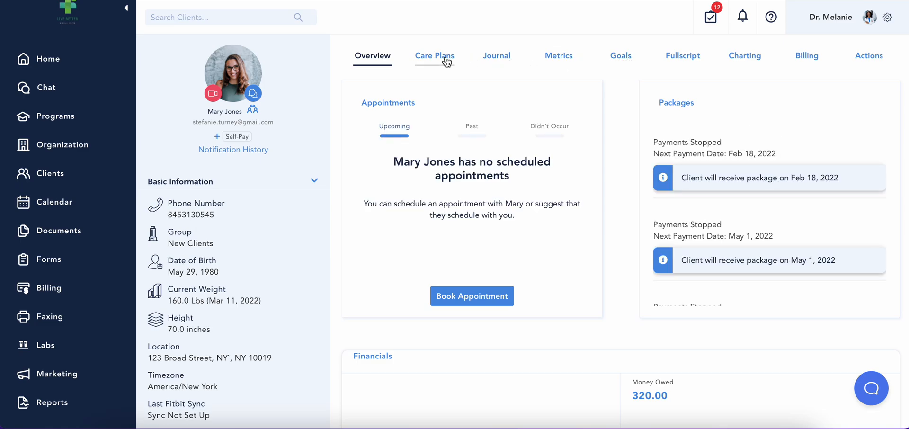
{"action": "mouse_move", "coordinate": [752, 66]}
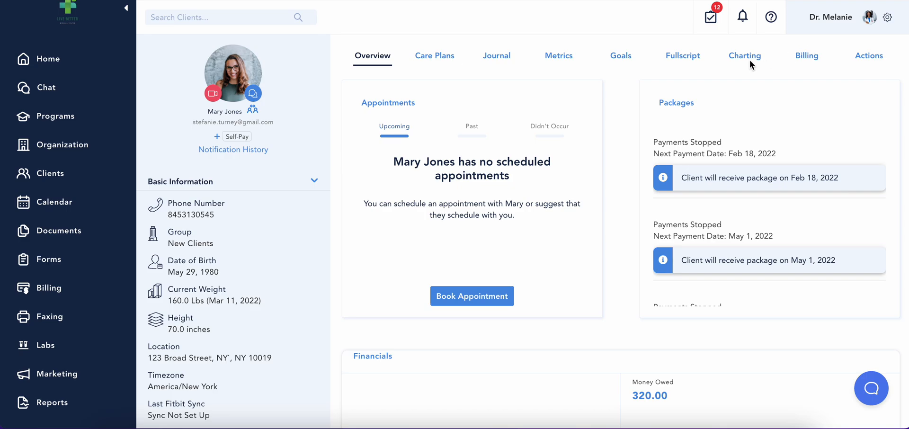
{"action": "mouse_move", "coordinate": [746, 56]}
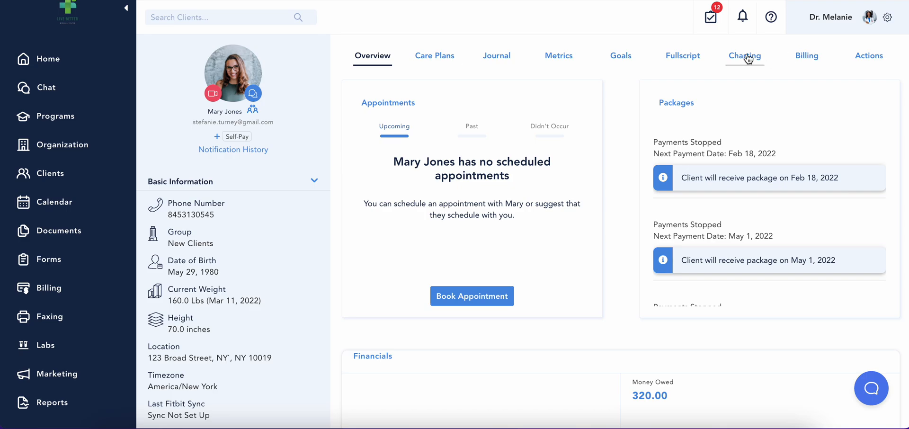
{"action": "left_click", "coordinate": [744, 55]}
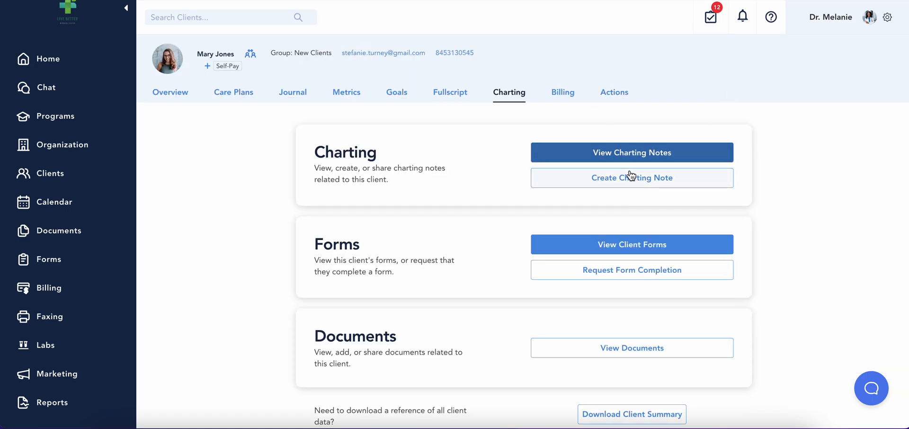
{"action": "mouse_move", "coordinate": [632, 177]}
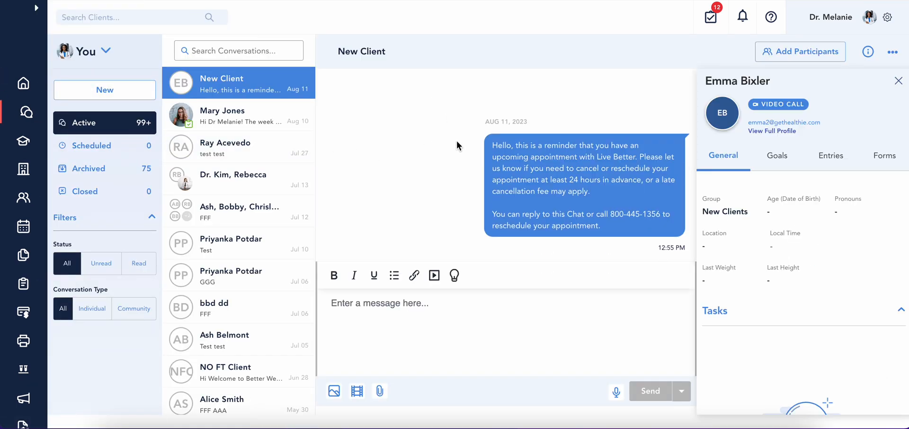
- Read the second client's chat about a care plan and fiber goal, then return Home
{"action": "left_click", "coordinate": [239, 115]}
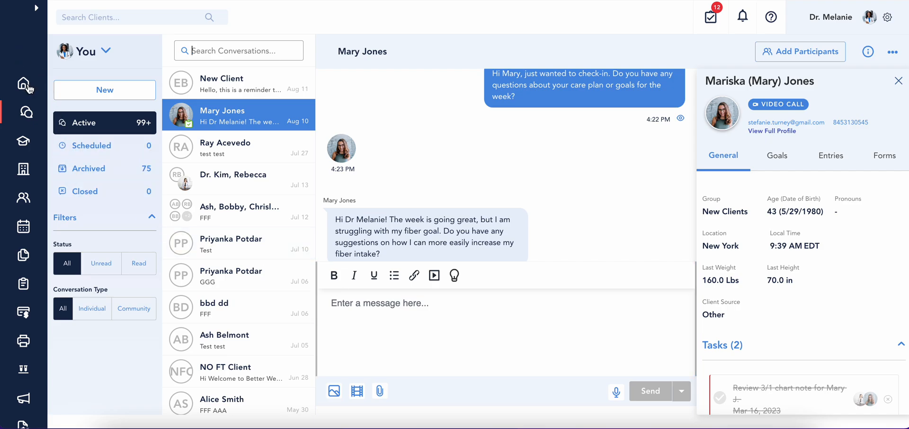
{"action": "left_click", "coordinate": [24, 83]}
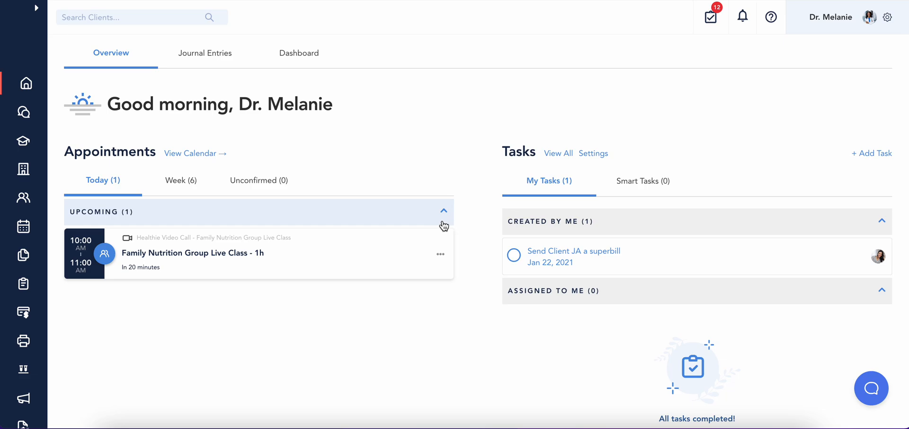
- Bring up the Instant Answers help panel and follow the Getting Started resource
{"action": "left_click", "coordinate": [871, 389]}
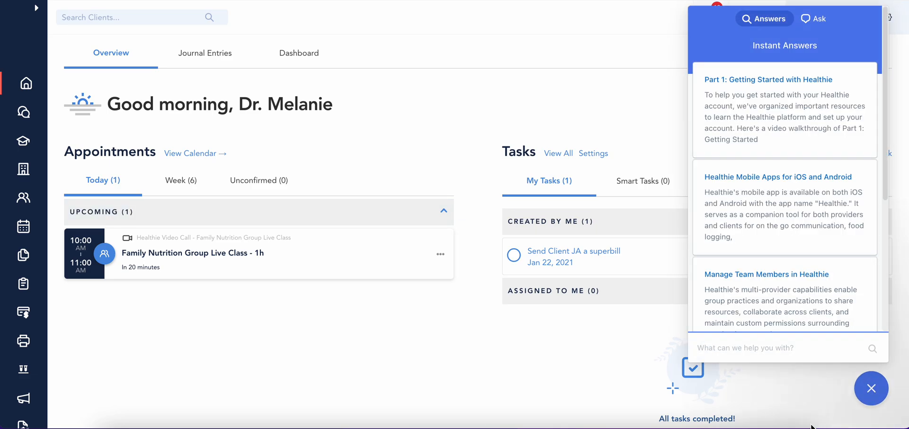
{"action": "left_click", "coordinate": [783, 347]}
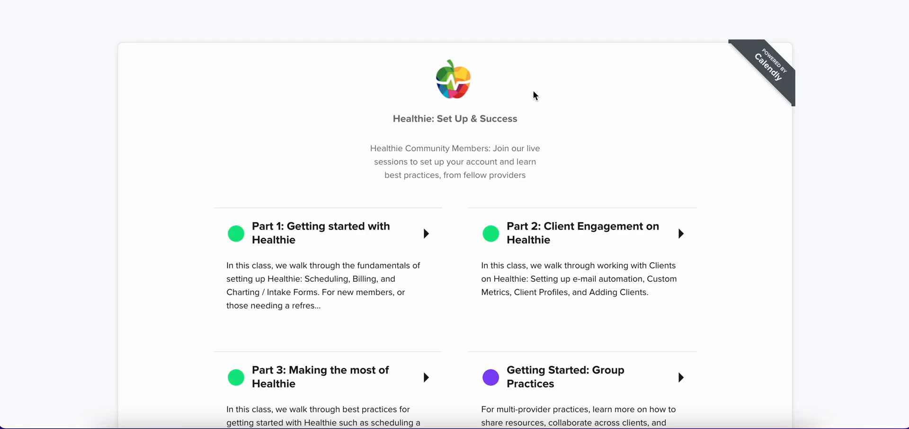
- Scroll the Calendly Healthie Set Up & Success page to view the live session list
{"action": "scroll", "scroll_direction": "down", "scroll_amount": 3}
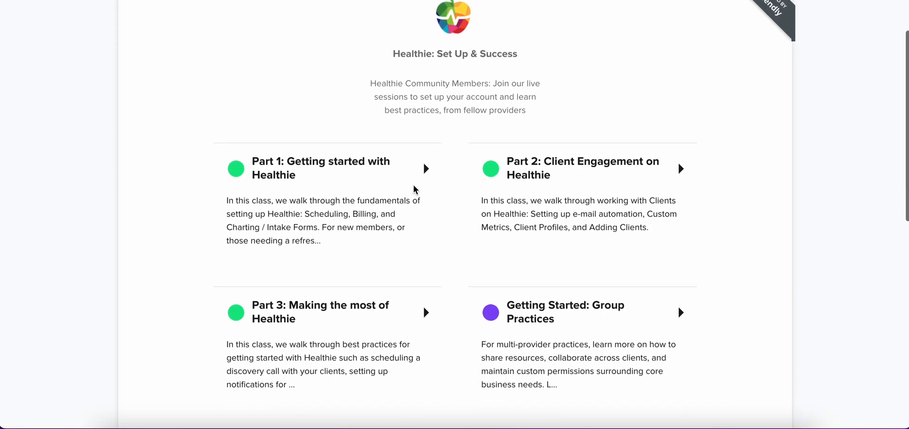
{"action": "scroll", "scroll_direction": "down", "scroll_amount": 3}
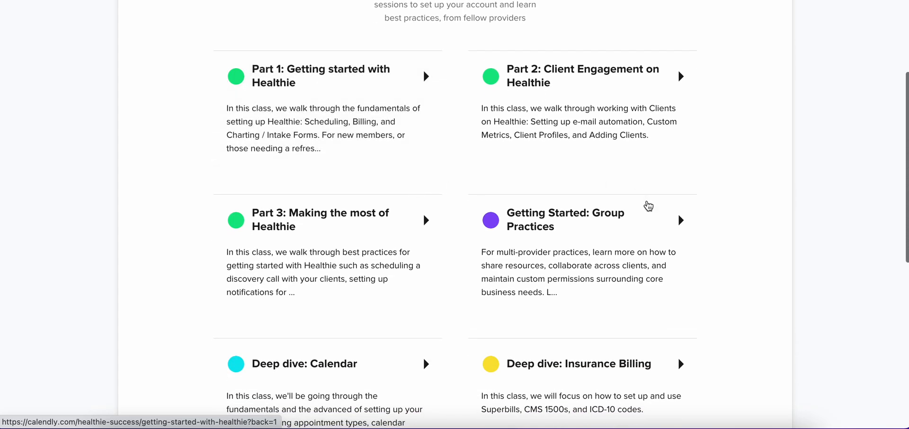